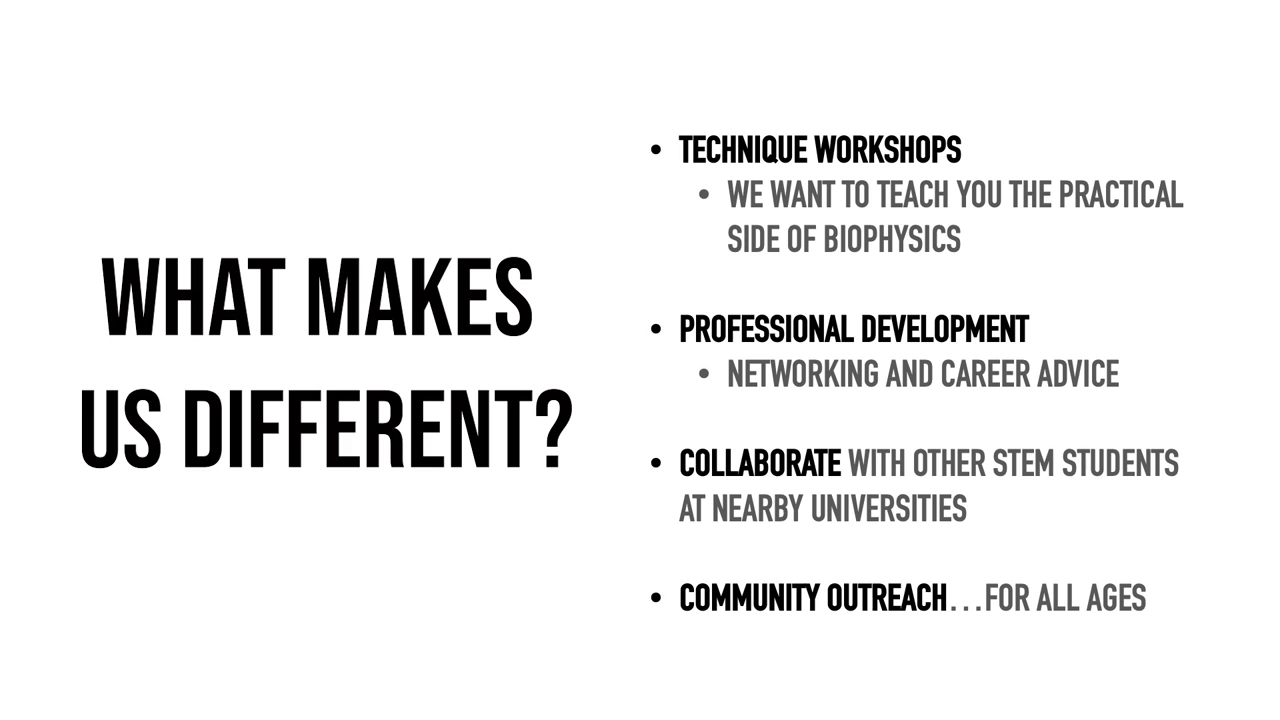
- Advance from 'What makes us different?' to the closing contact and social media slide
key(Right)
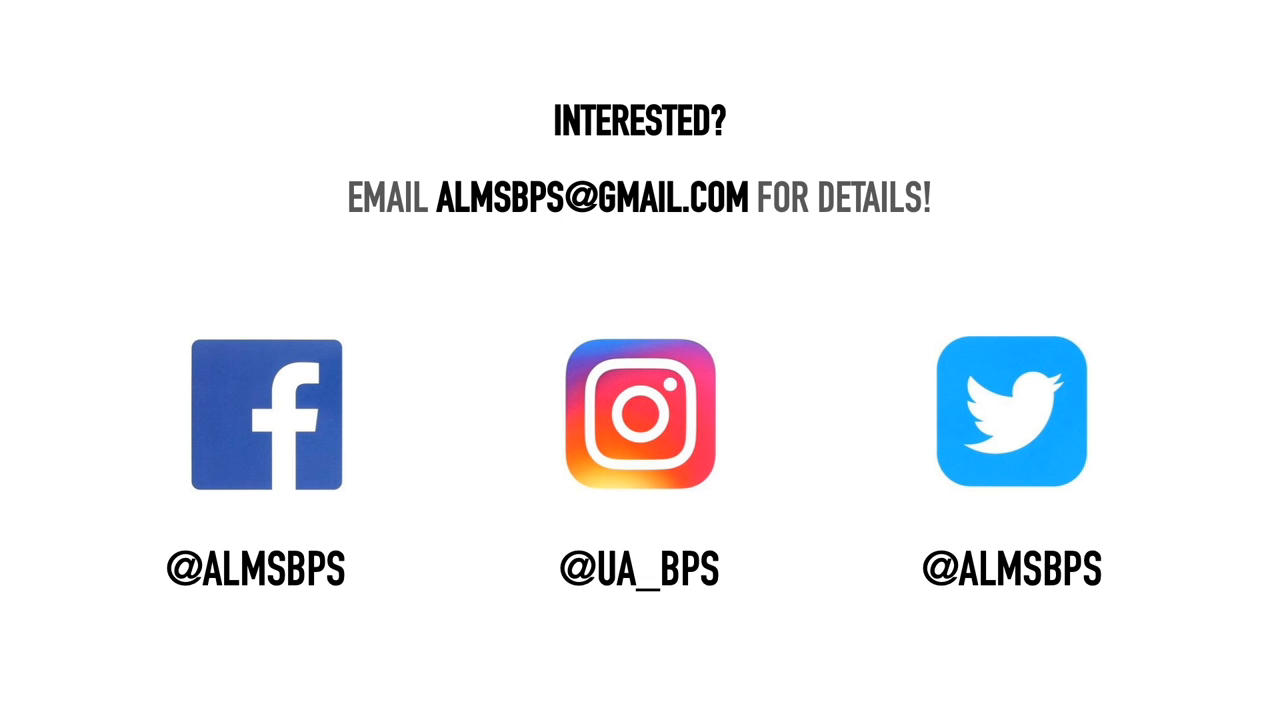